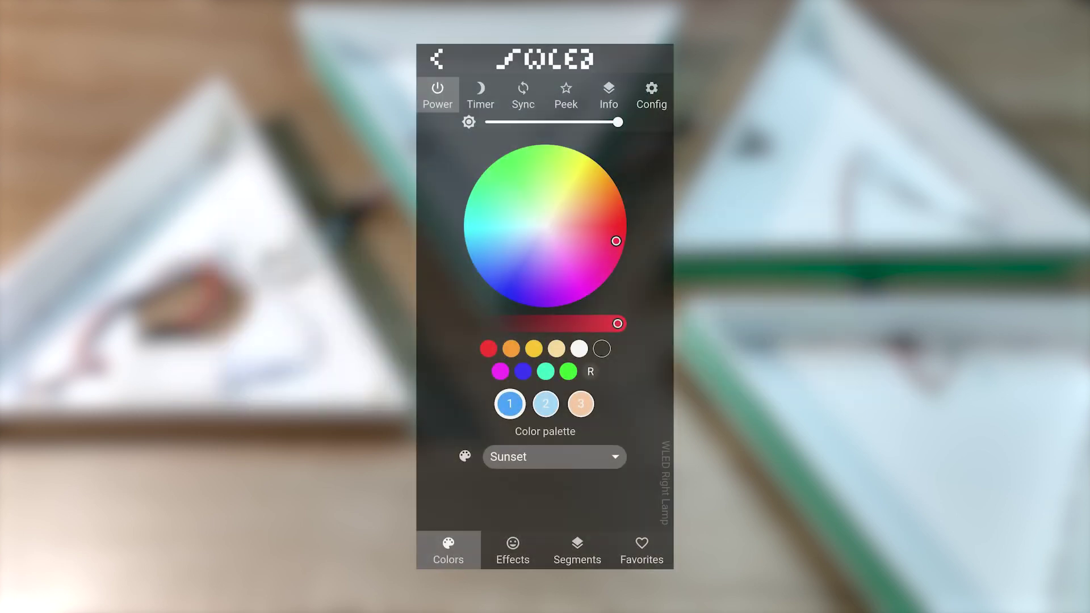
Step: Turn on PC Mode to show colours, effects, segments and presets side by side
click(338, 70)
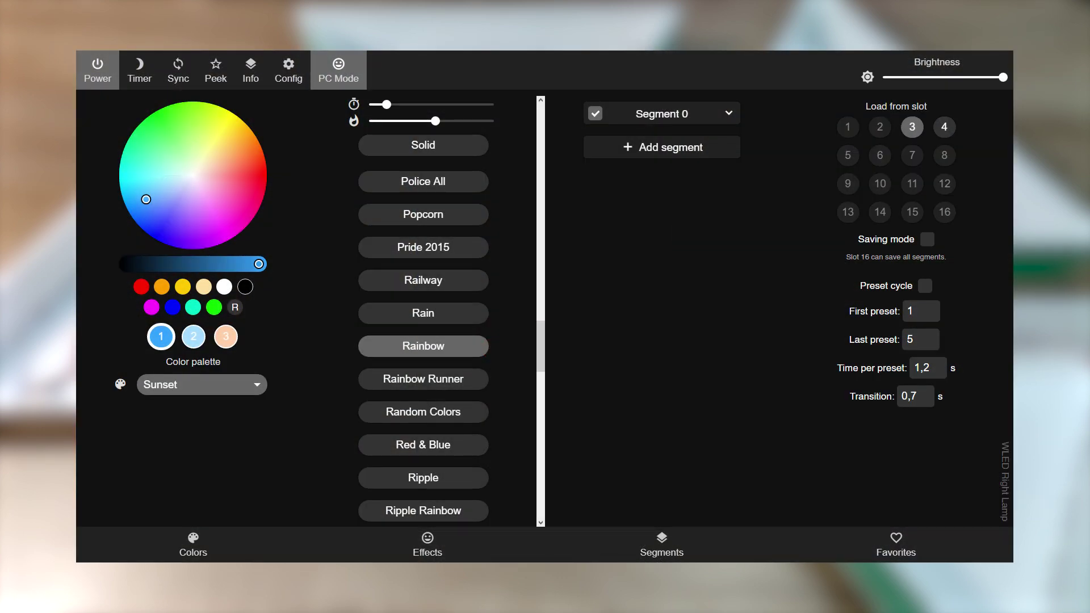